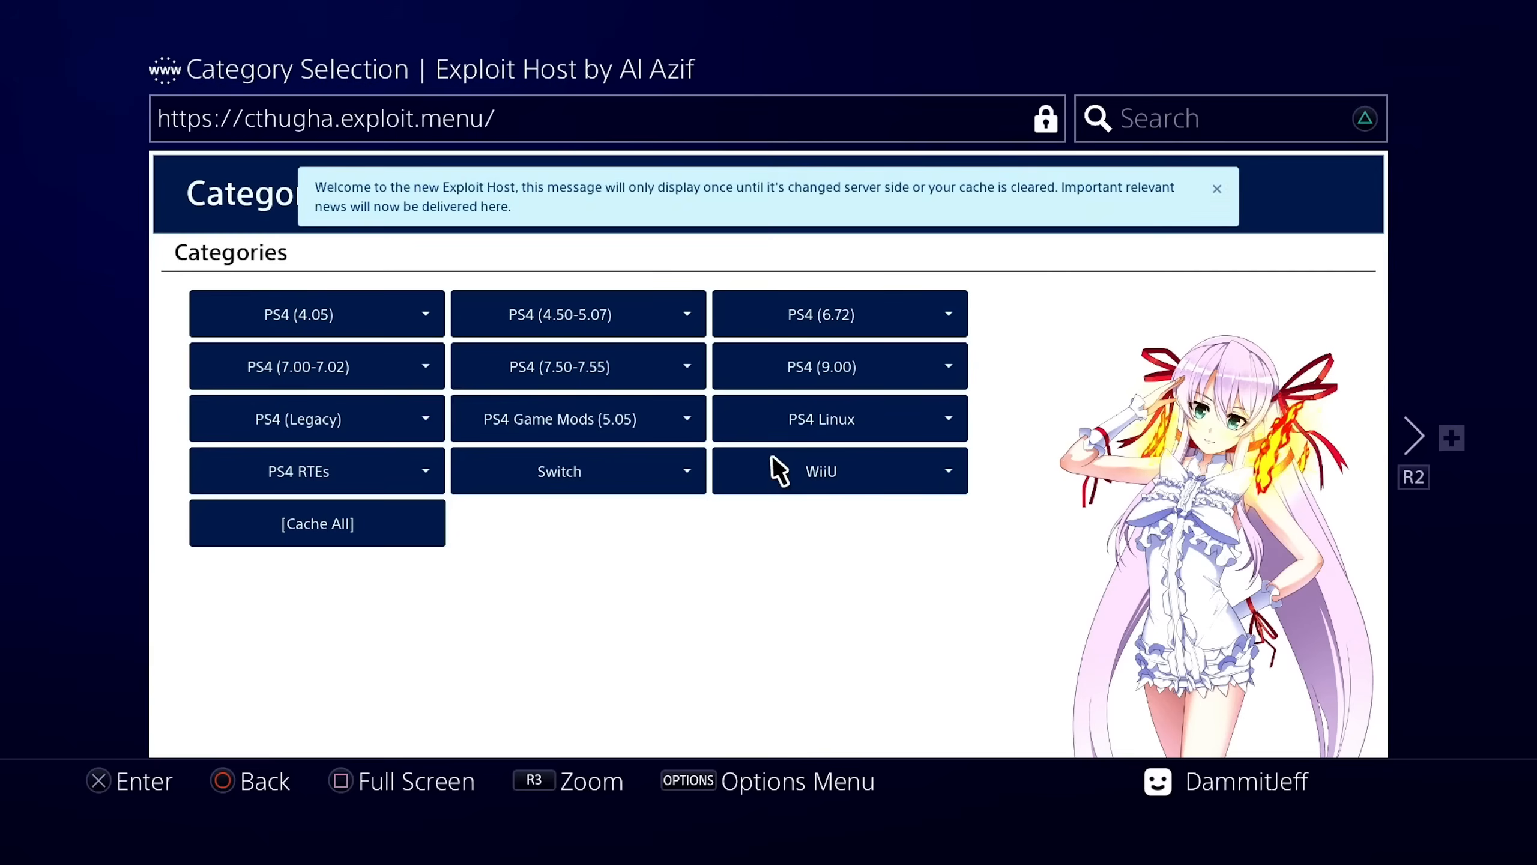
pyautogui.moveTo(821, 366)
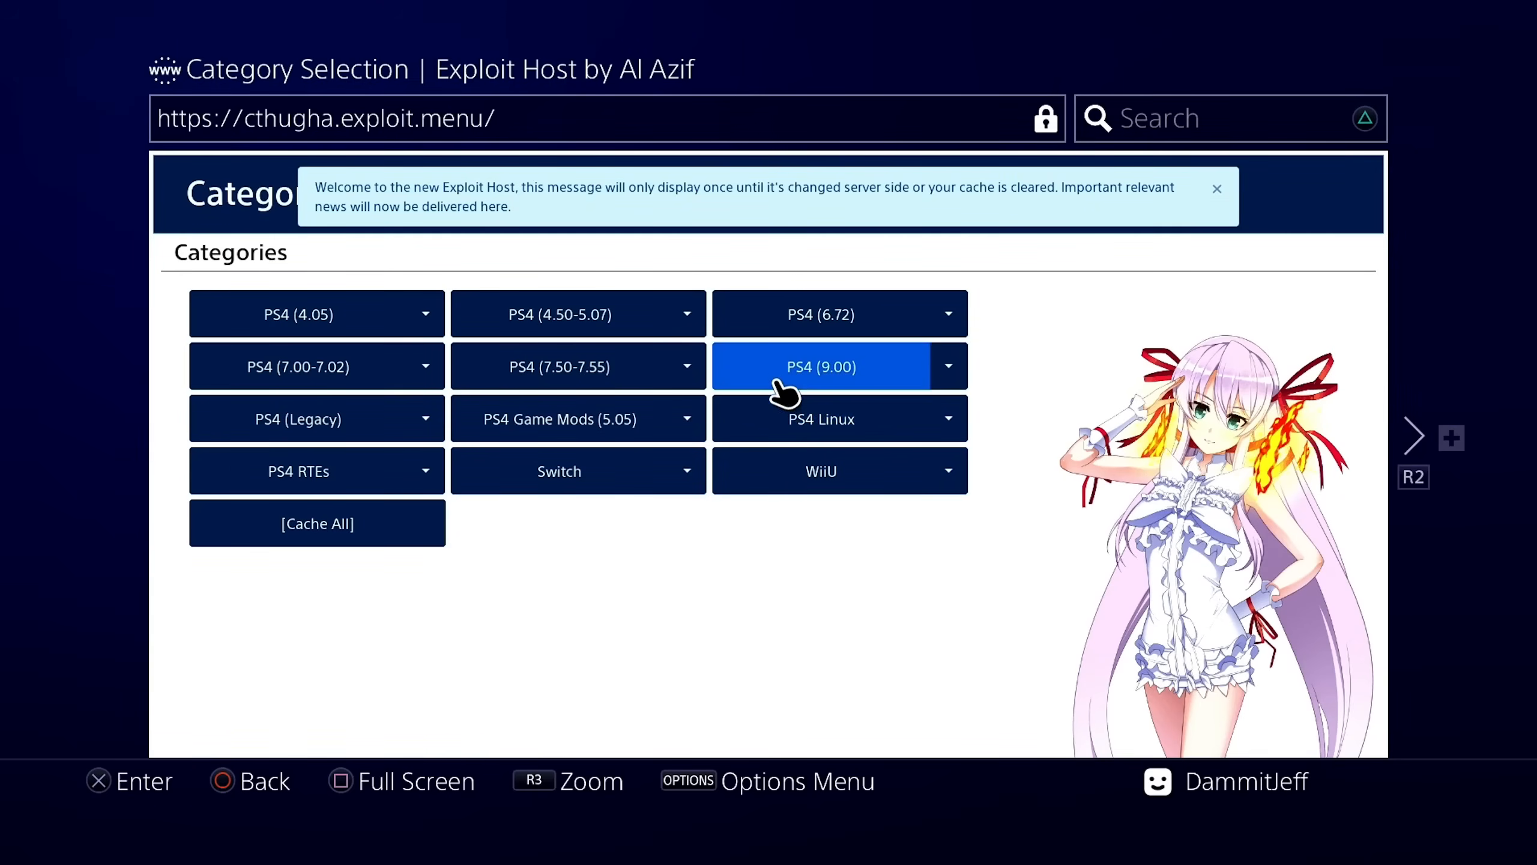
# Open the PS4 (9.00) exploit category and launch the GoldHEN exploit.
pyautogui.click(821, 366)
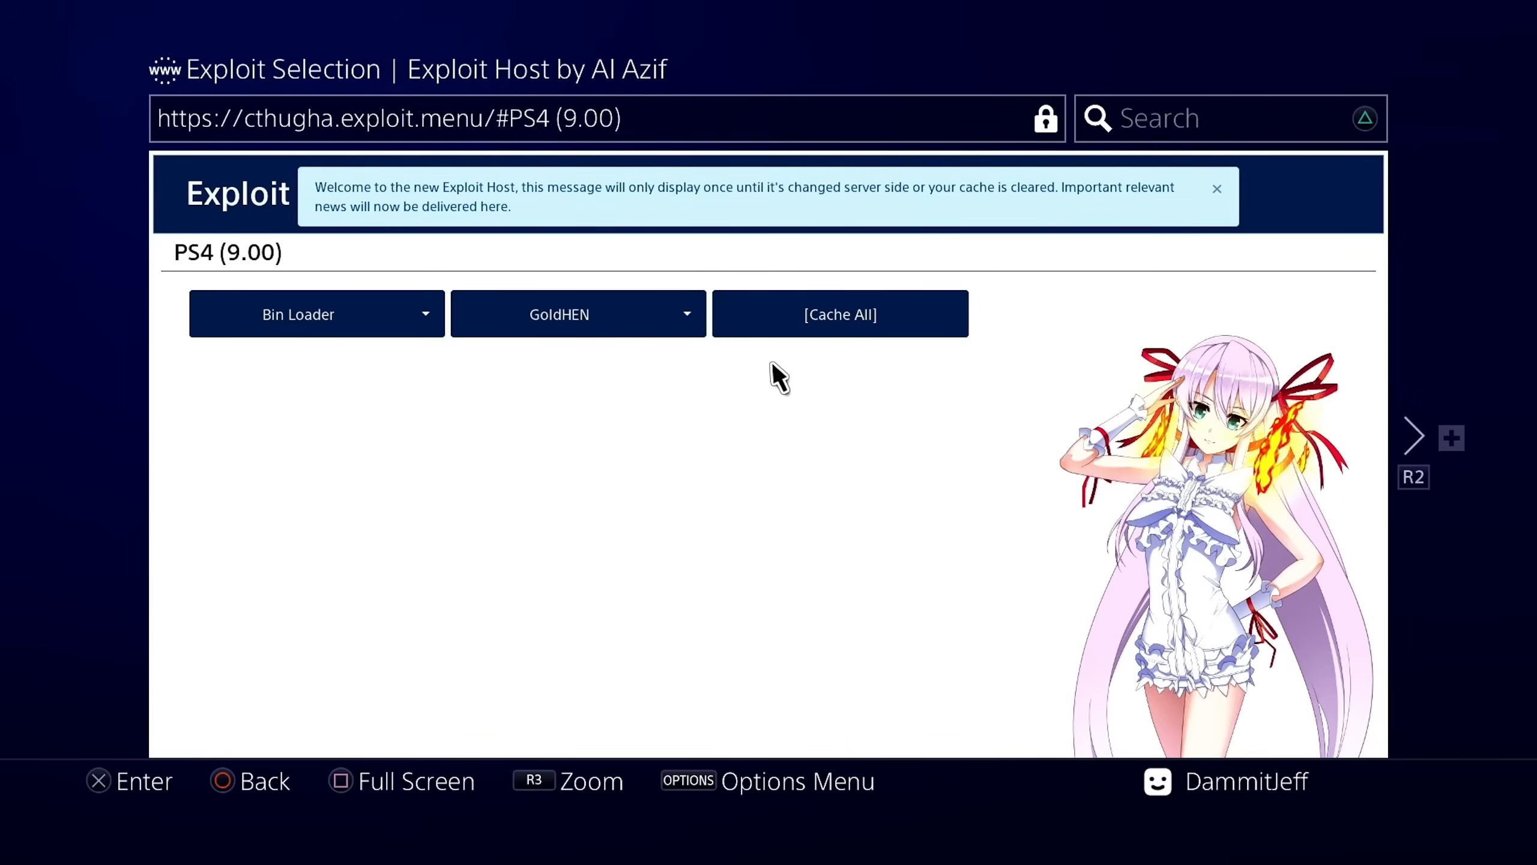
pyautogui.moveTo(559, 313)
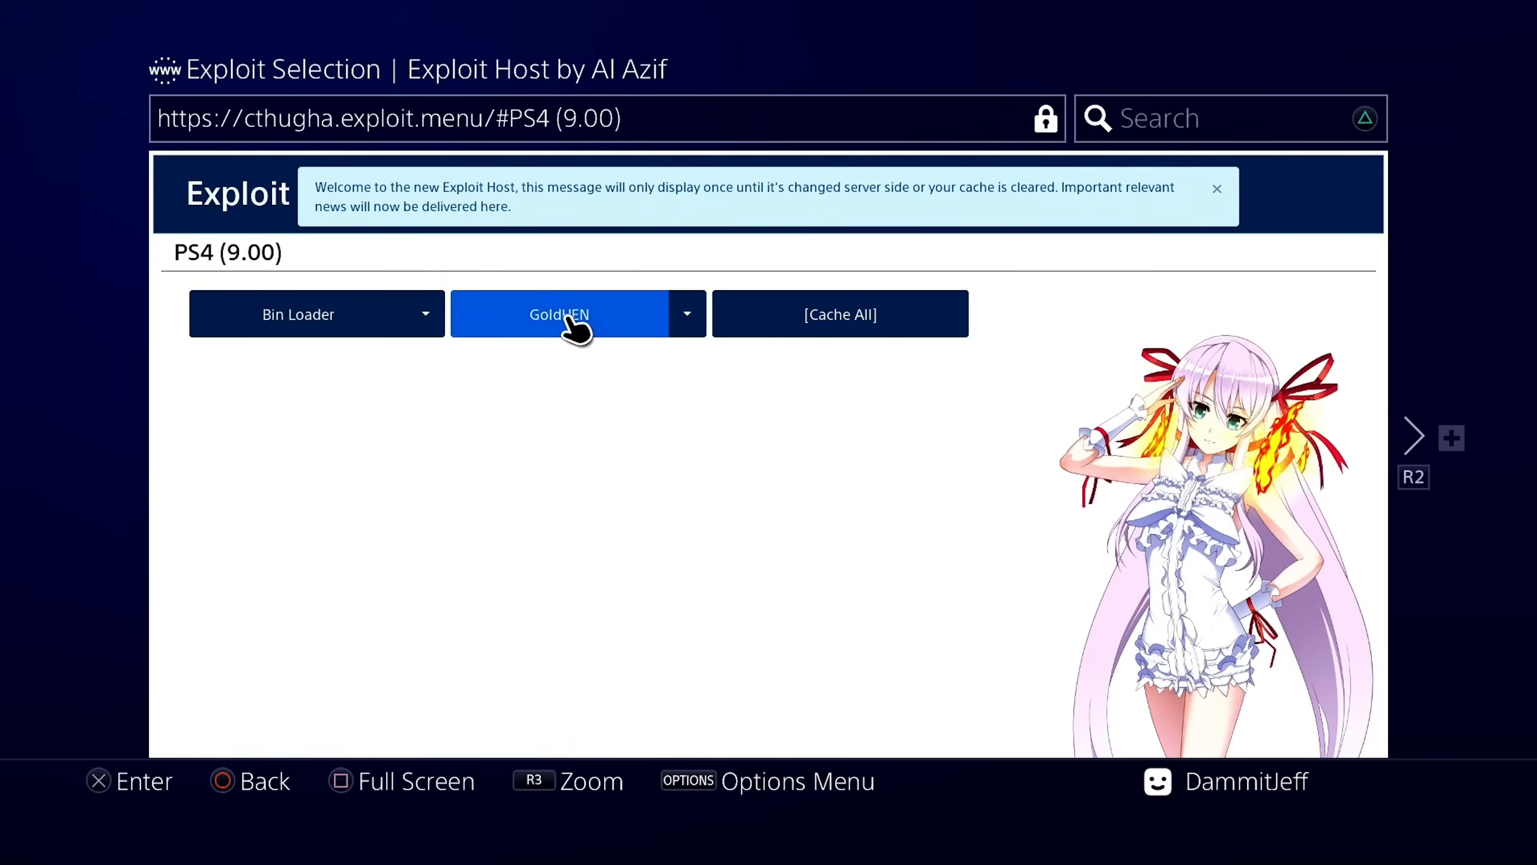
pyautogui.click(559, 313)
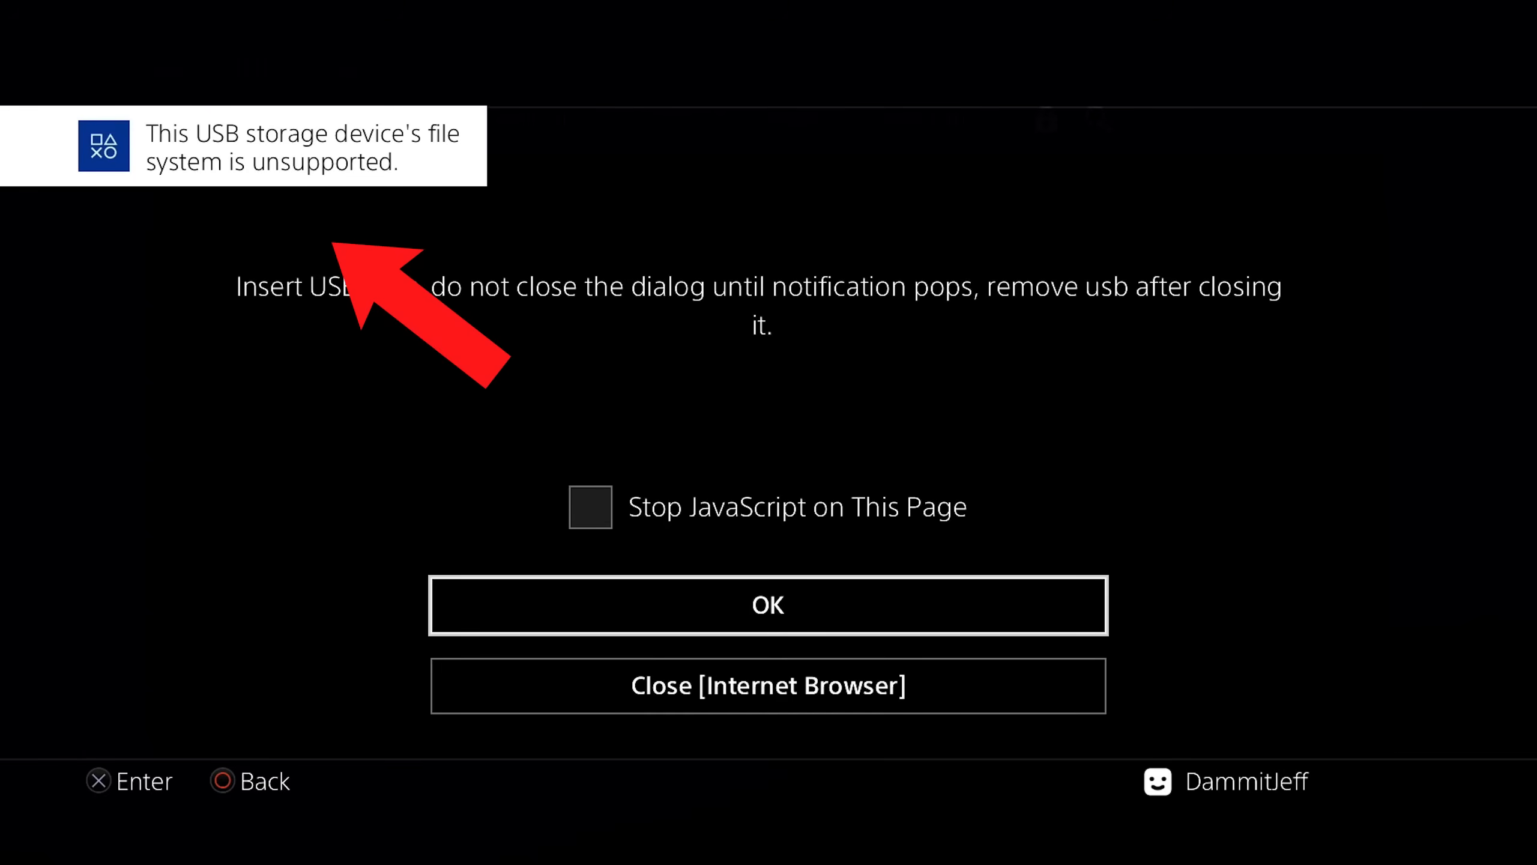
# Dismiss the insert-USB prompt once the USB notification appears.
pyautogui.click(768, 605)
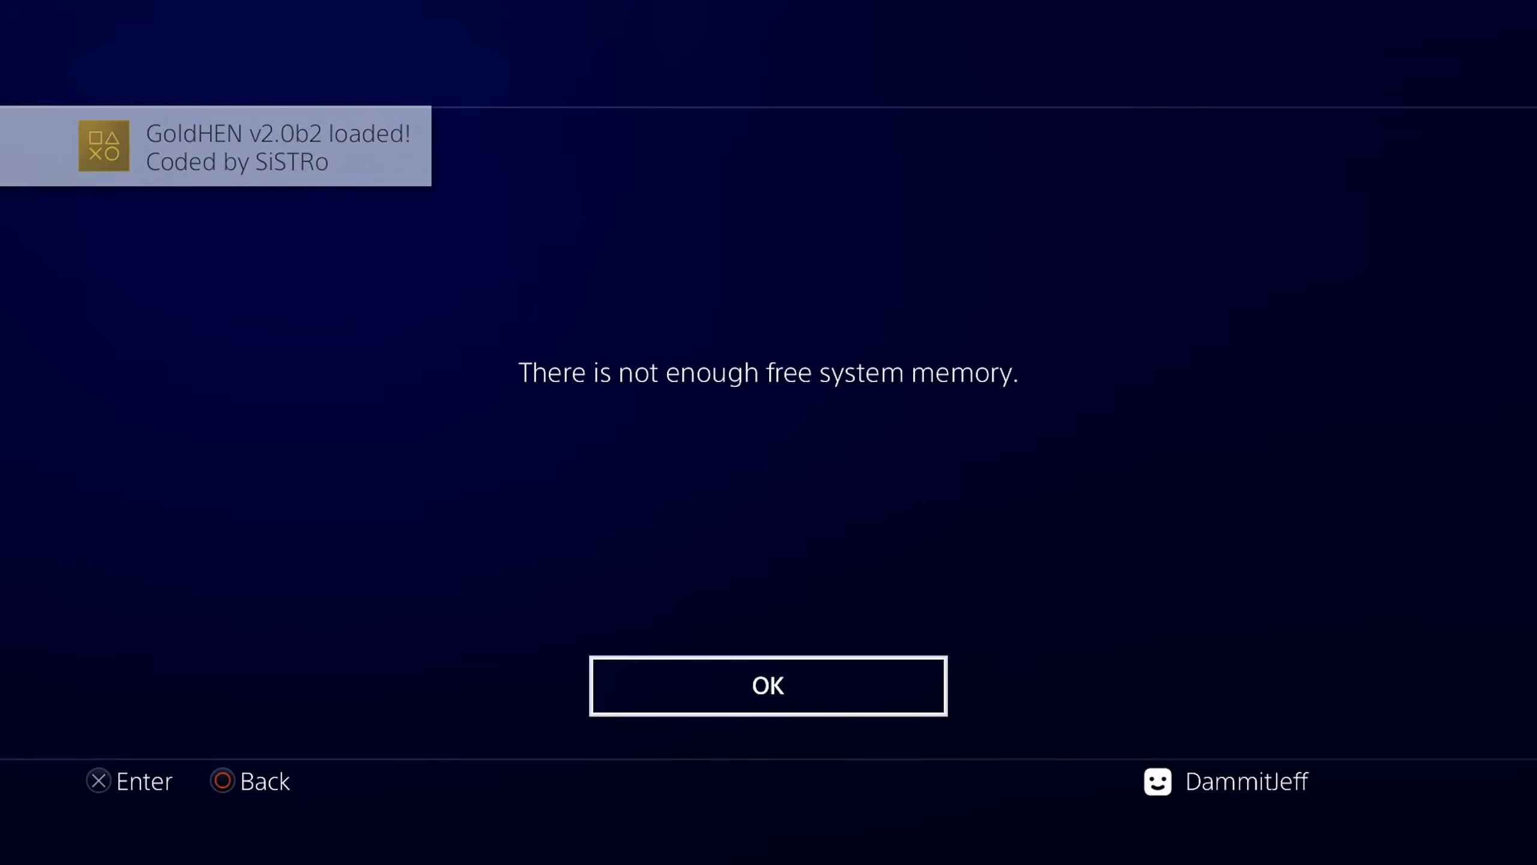
# Acknowledge the not-enough-free-system-memory warning after 'GoldHEN v2.0b2 loaded!' appears.
pyautogui.click(767, 685)
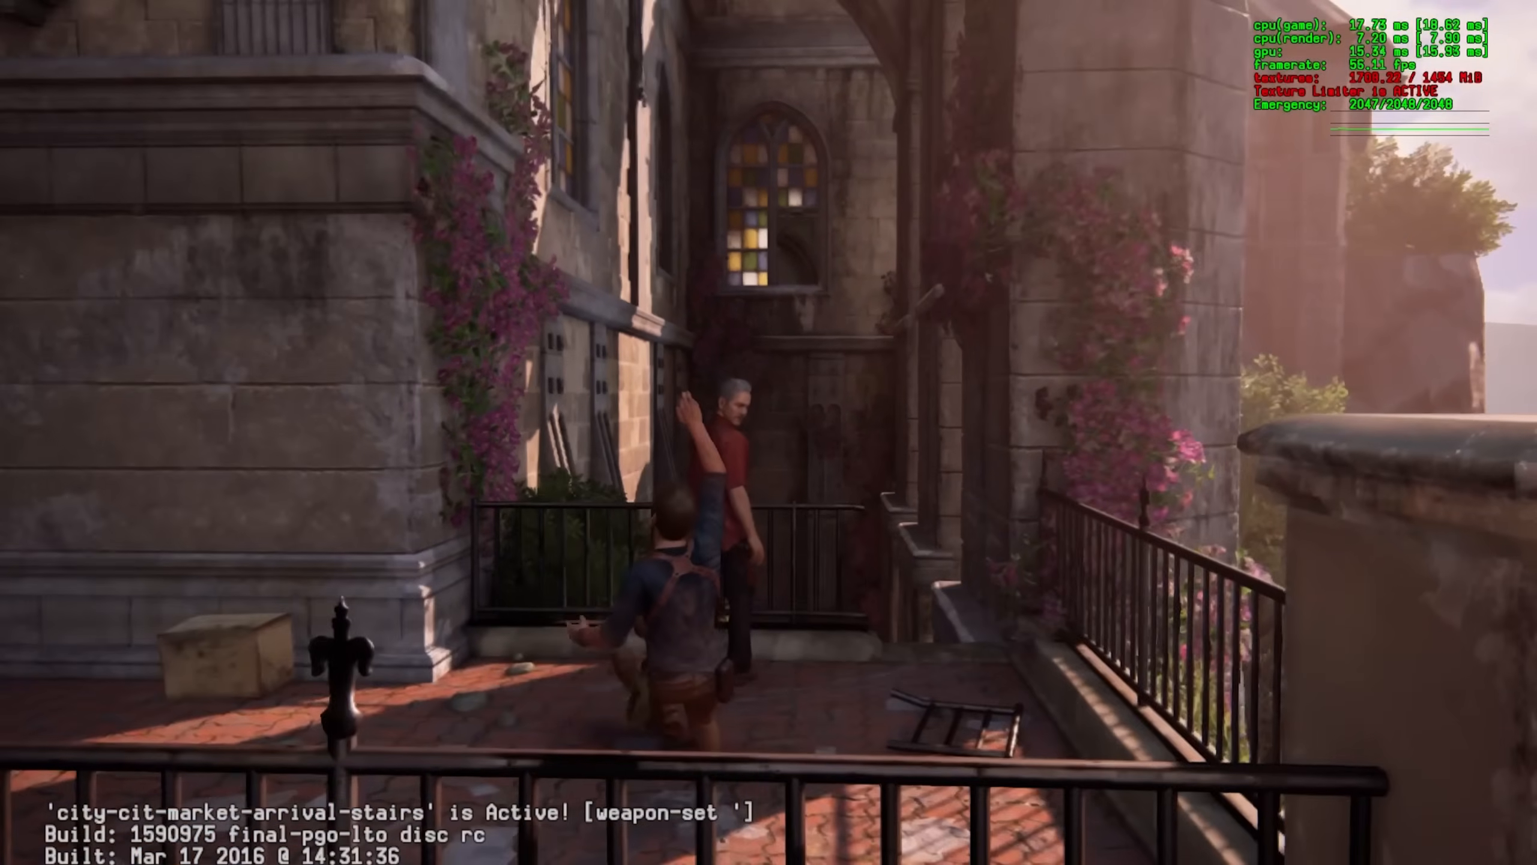